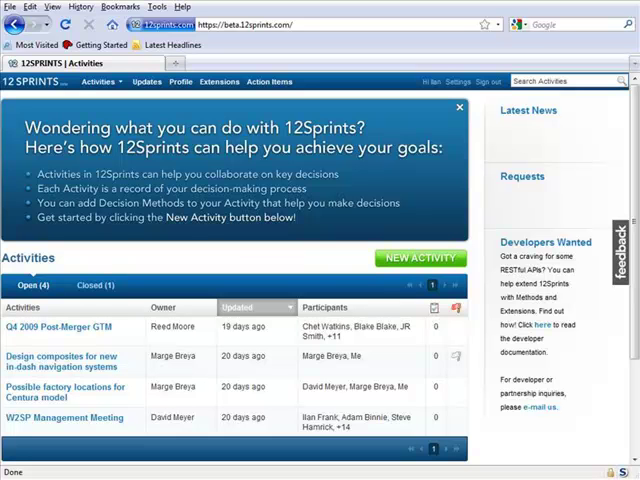
mouse_move(360, 260)
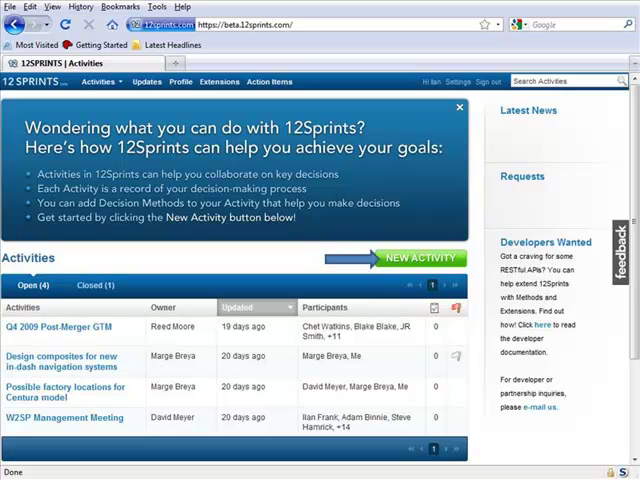
Start a new activity from the Activities page.
left_click(418, 258)
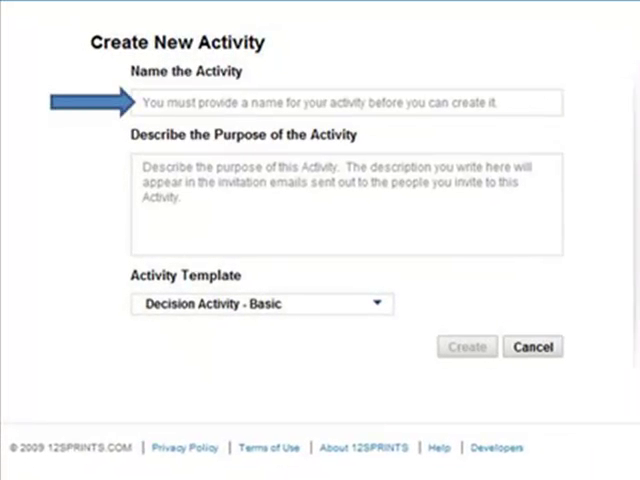
Name the activity 'Q4 Post-Merger GTM' and describe its Q4 2009 promotion campaign strategy purpose.
type("Q4 Post-Merger GTM")
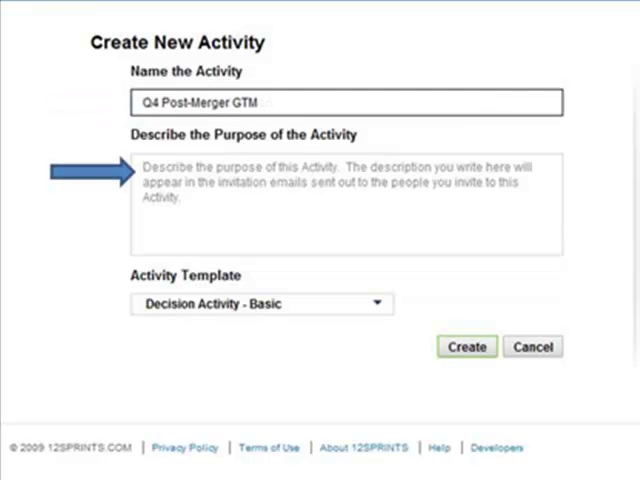
type("We will decide our promotion campaigns strategy for Q4 2009 post-merger GTM.")
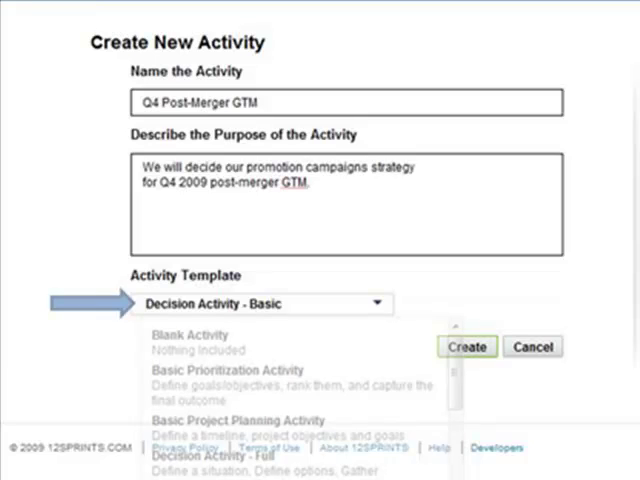
Scroll down the form past the template to the Sharing options.
scroll("down", 3)
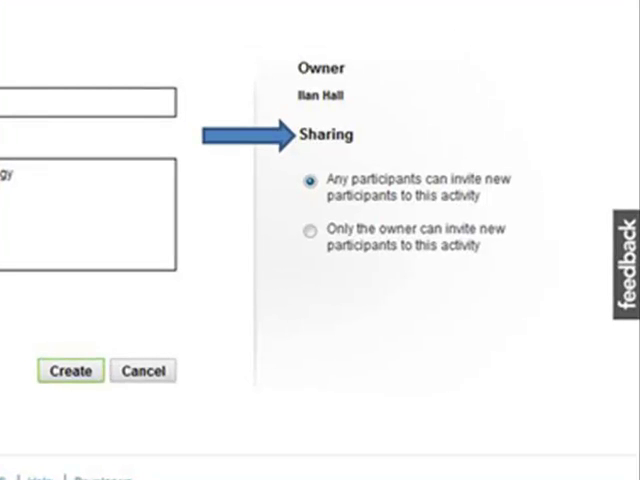
Restrict invitations to the owner only and create the activity.
left_click(310, 229)
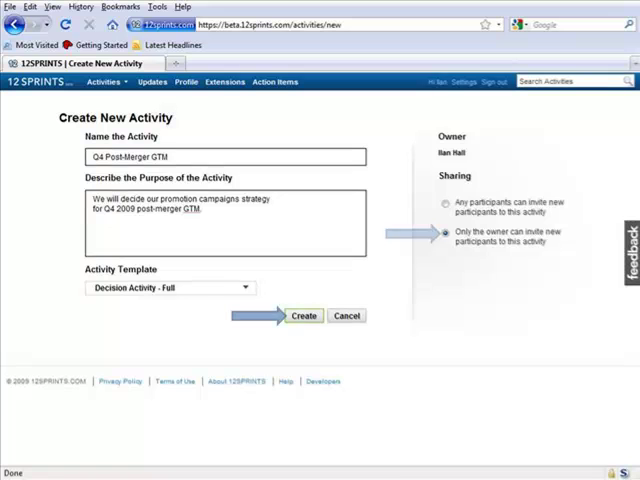
left_click(304, 315)
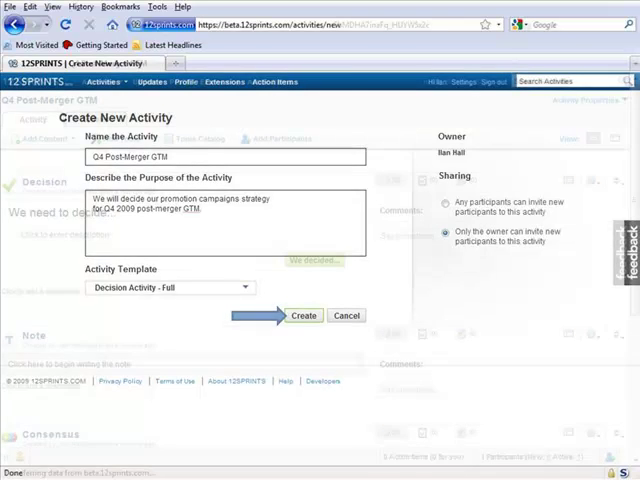
left_click(303, 315)
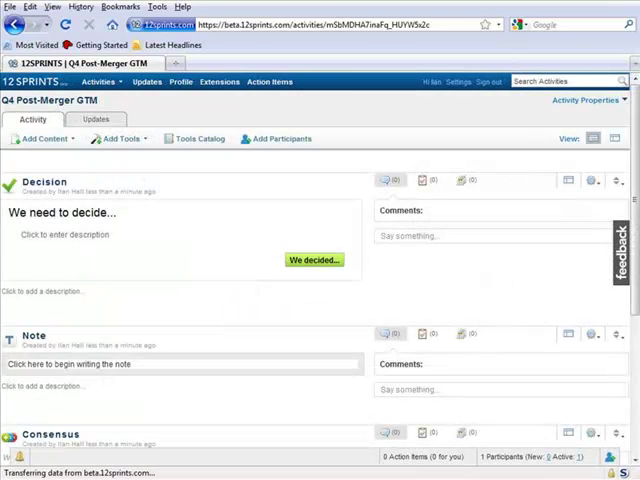